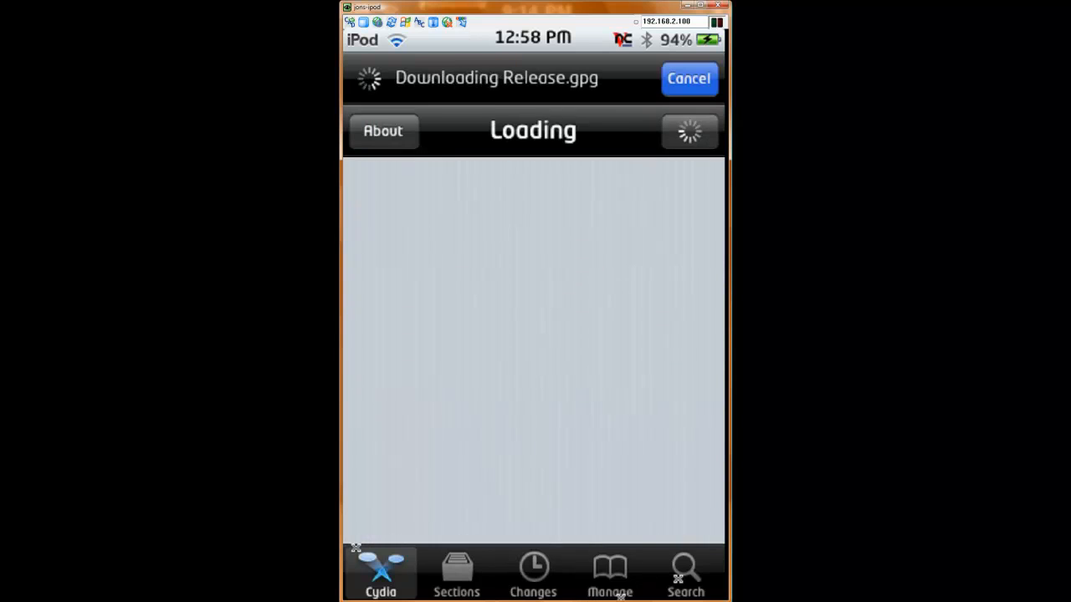
Step: Switch to the Manage page listing Packages, Sources and Storage while release files download
click(609, 572)
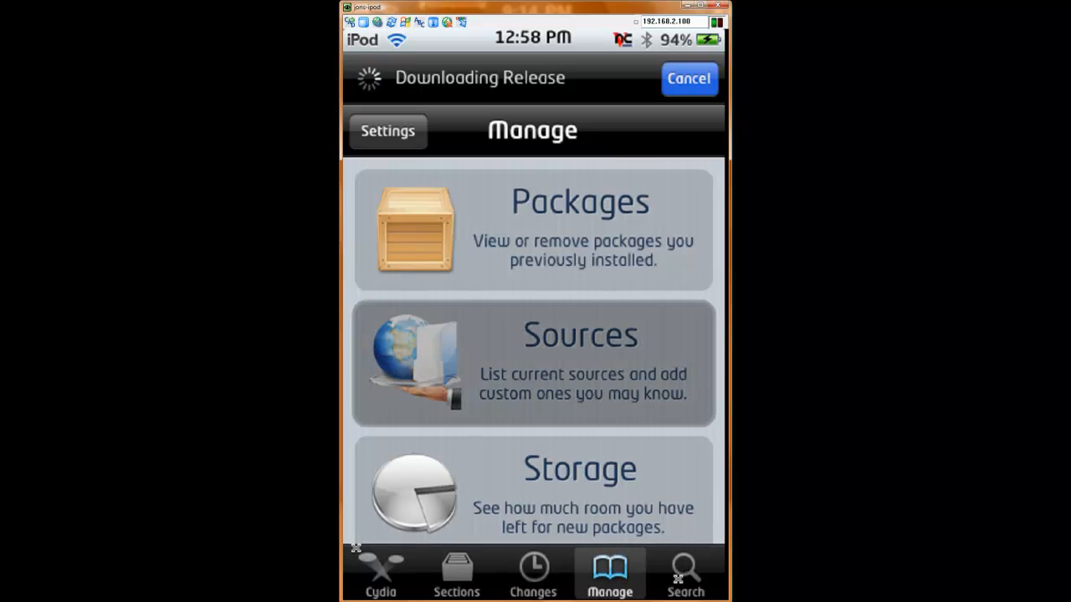
Step: Show the Sources list with BigBoss, ModMyi, repo666.ultrasn0w.com and Telesphoreo Tangelo
click(532, 363)
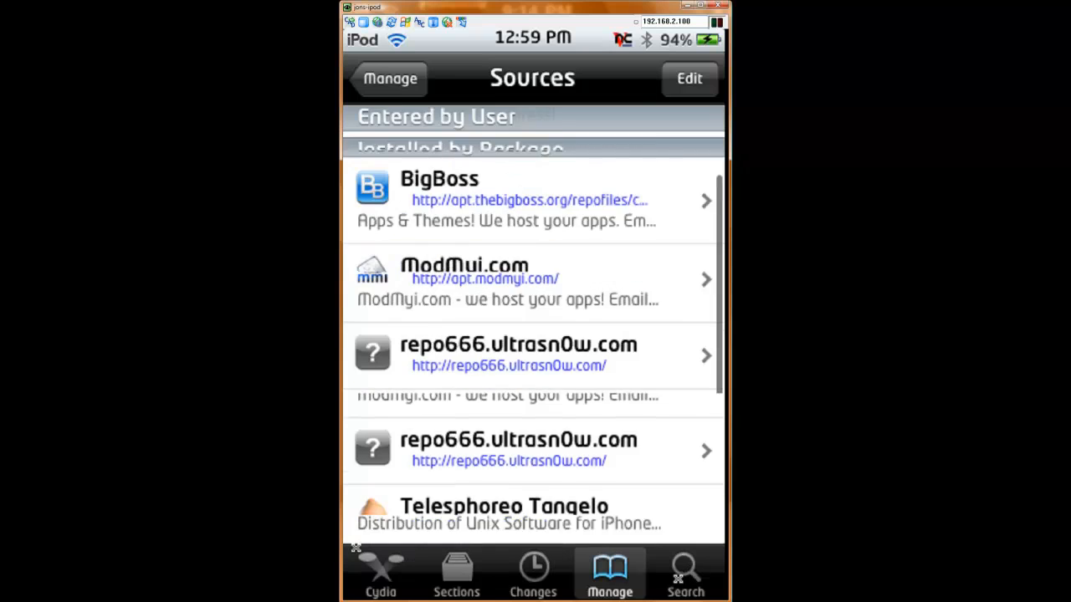
Step: Browse the Telesphoreo Tangelo packages down to Veency 0.9.3197-1 and view its details
click(505, 514)
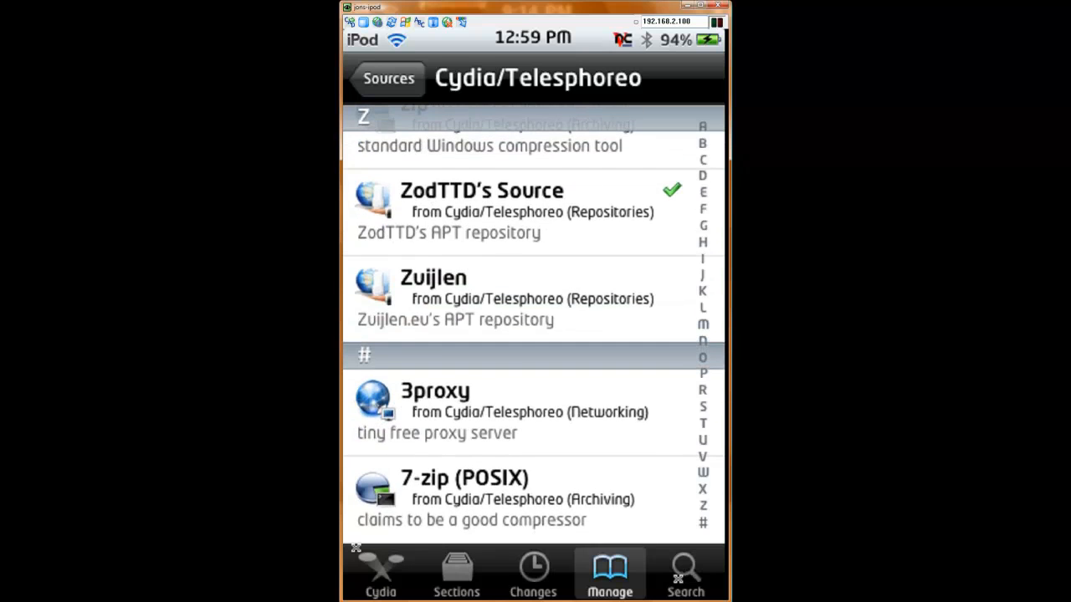
scroll(up, 3)
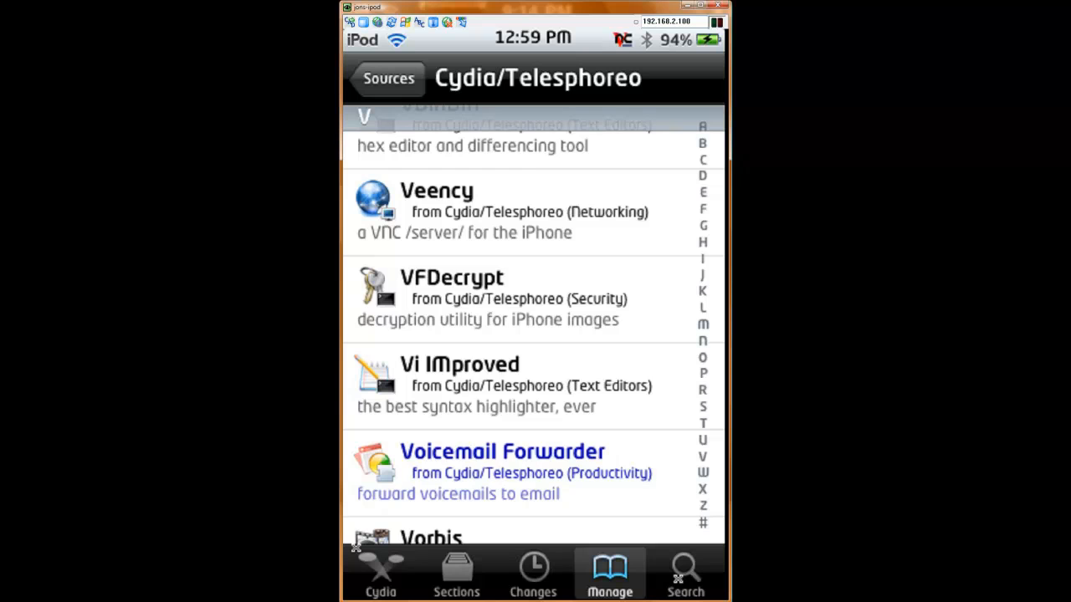
scroll(up, 3)
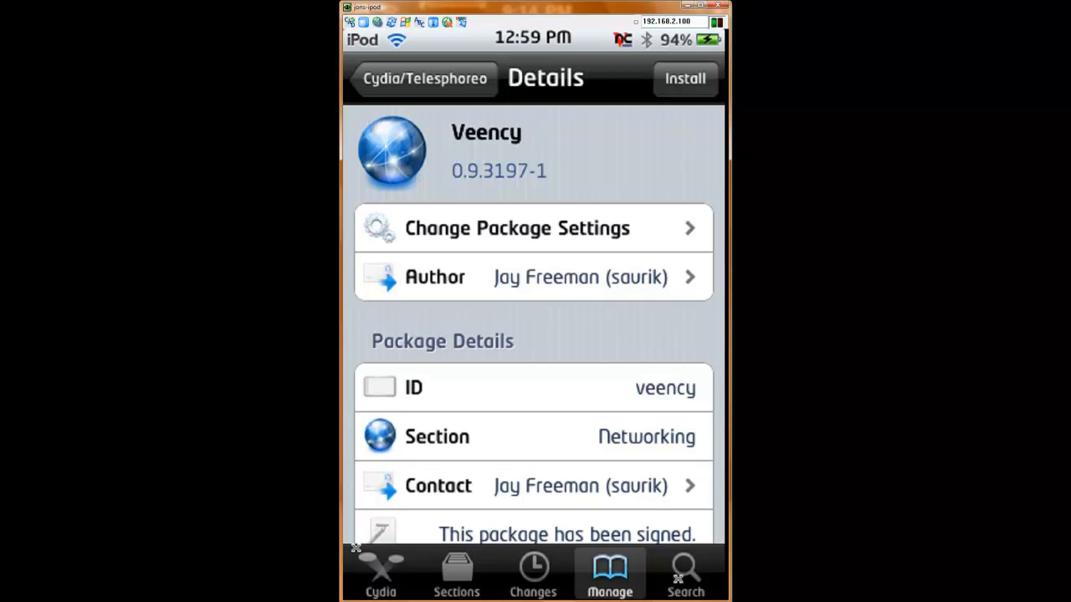
Step: Review Veency's description and video link, then return to the Cydia/Telesphoreo package list
scroll(up, 3)
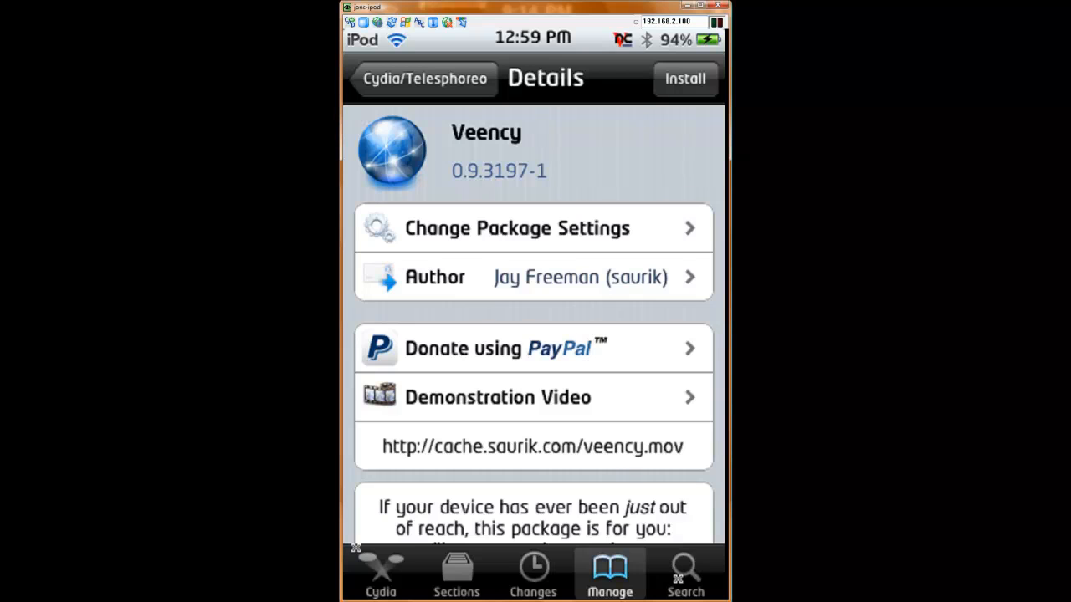
click(421, 79)
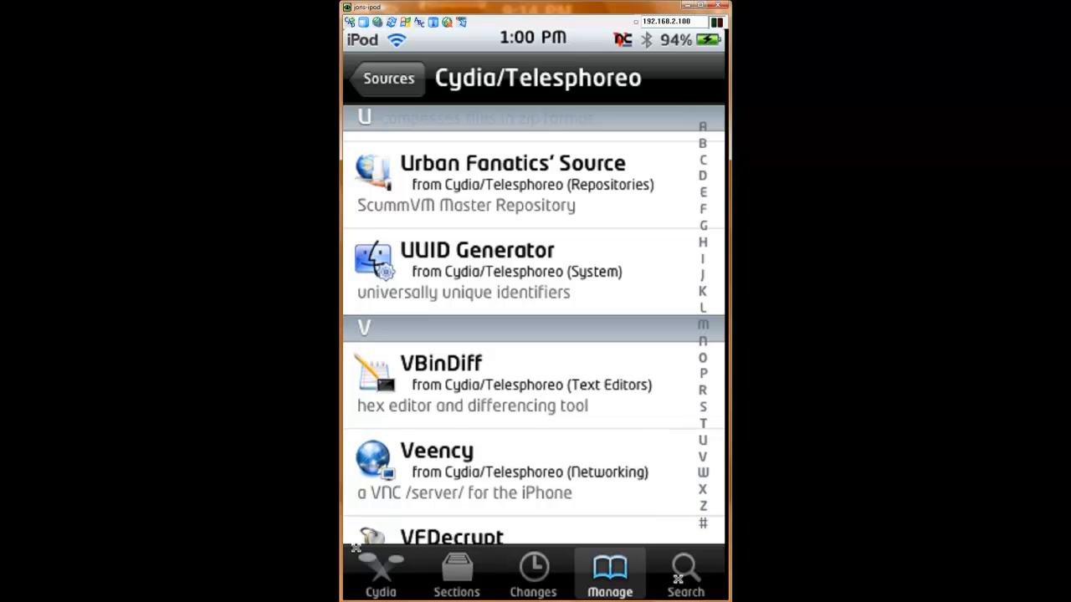
Step: Refresh the Sources list via Manage so the ratz96 MyRepoSpace repo shows under Entered by User
click(388, 77)
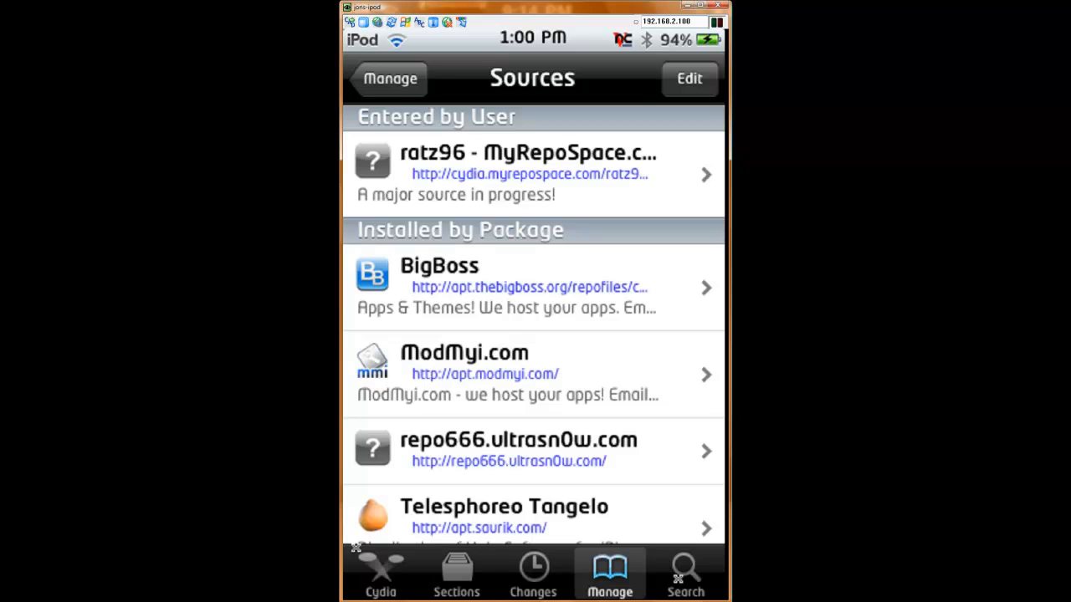
click(389, 79)
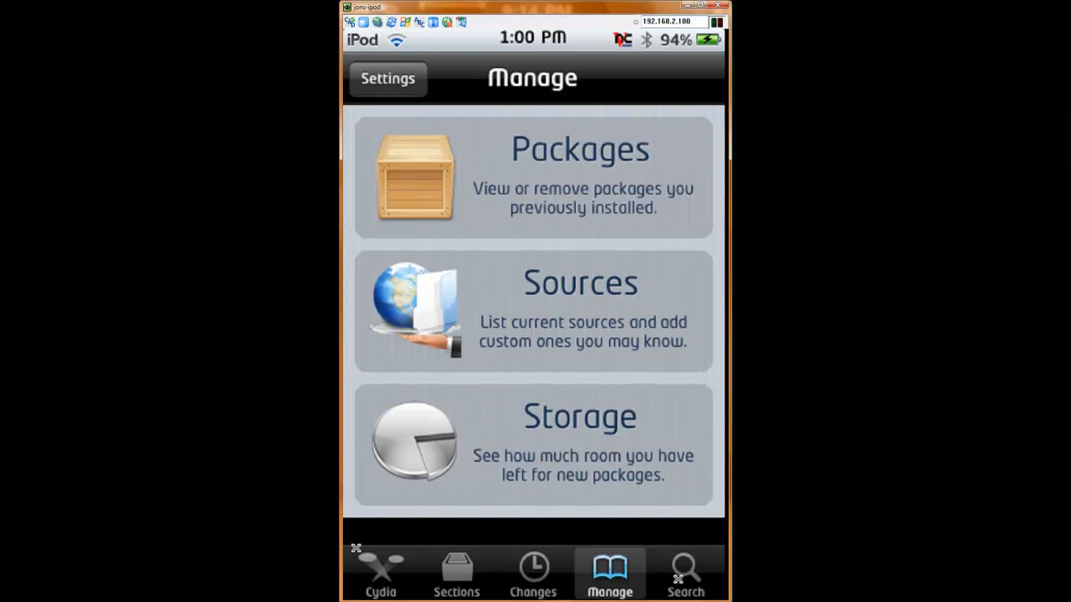
click(532, 313)
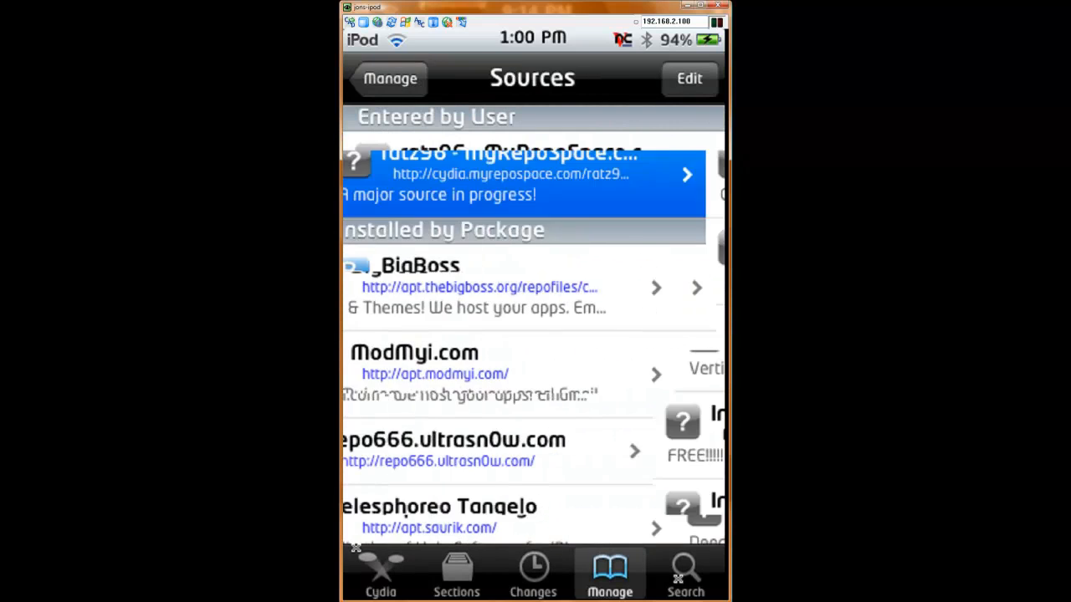
click(522, 174)
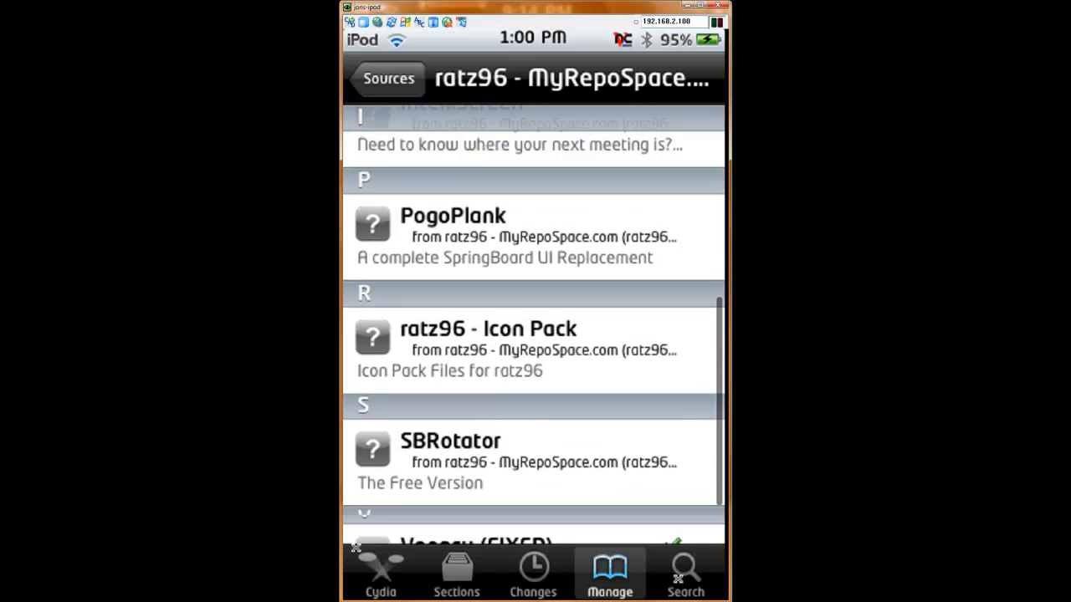
scroll(down, 3)
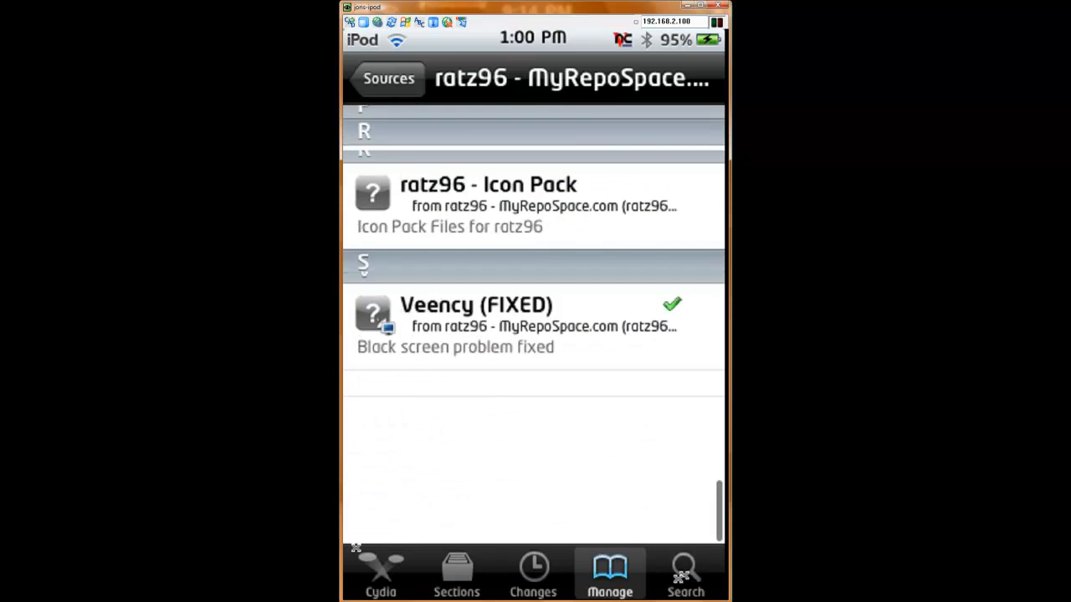
scroll(up, 3)
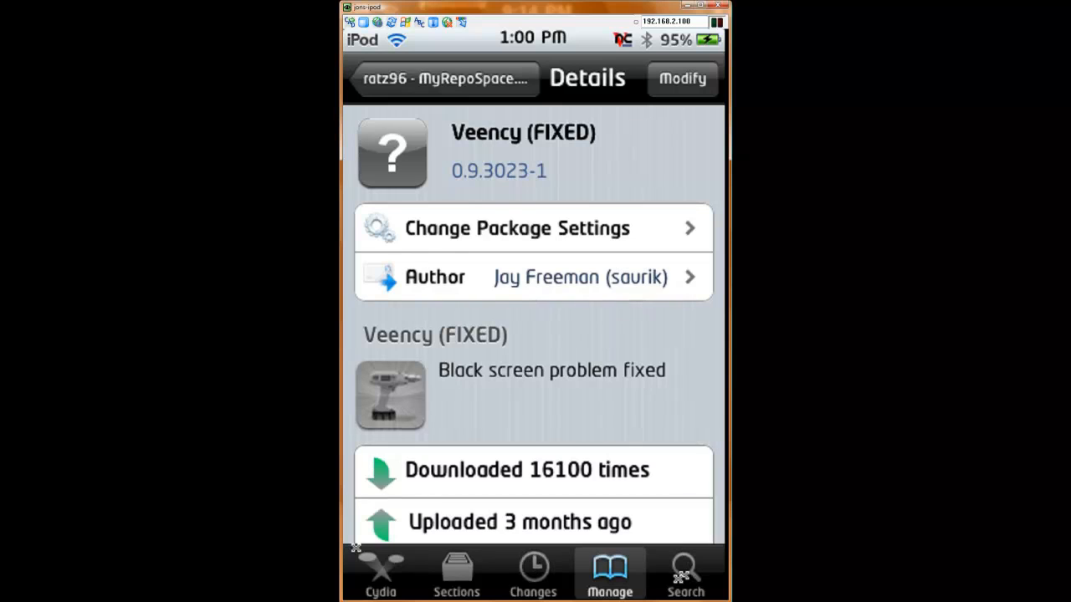
click(445, 78)
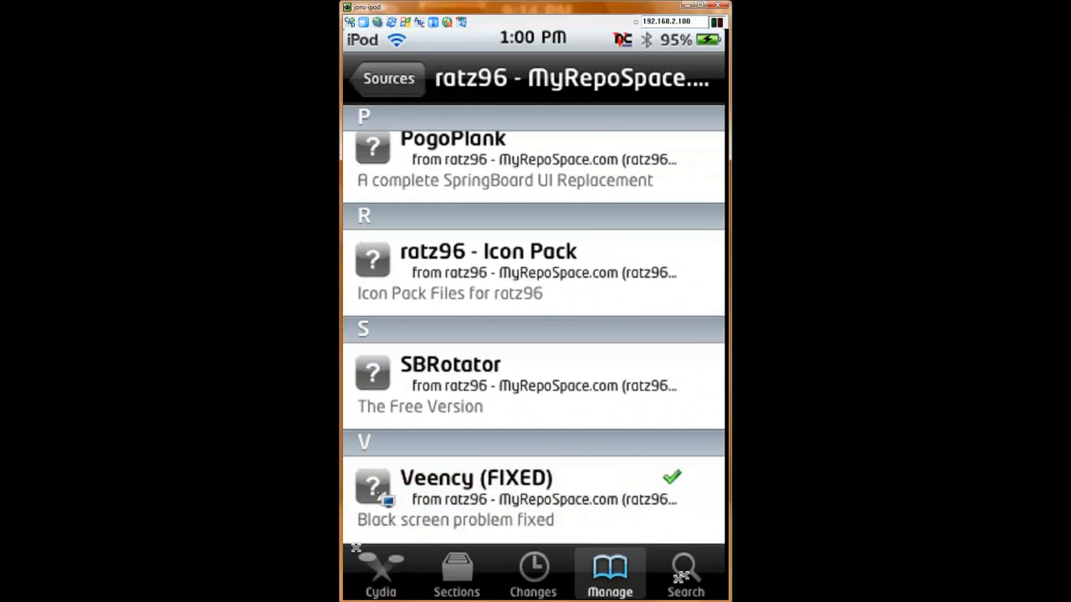
click(388, 79)
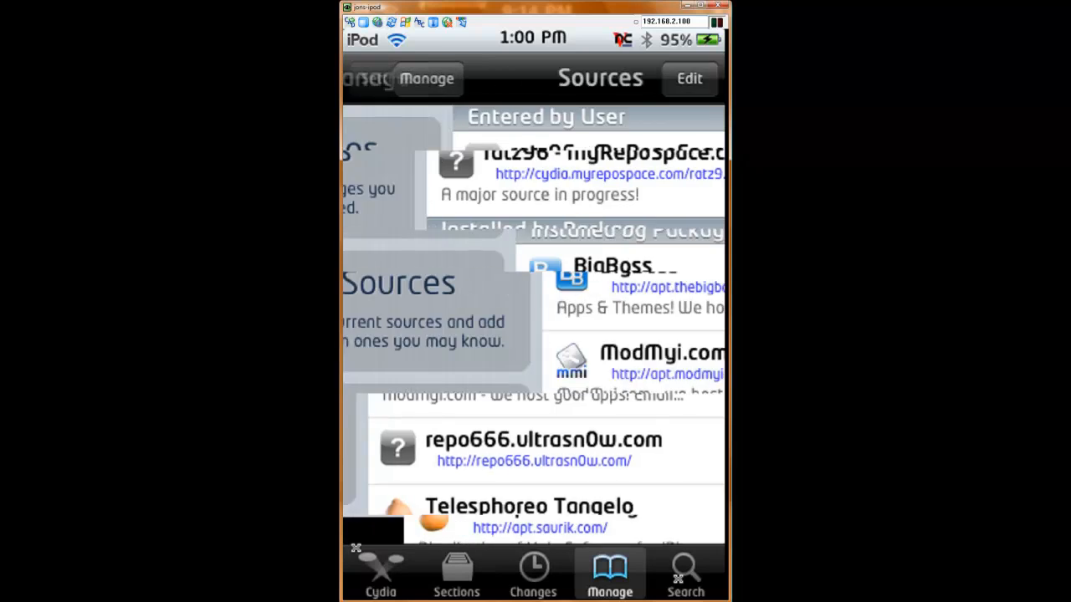